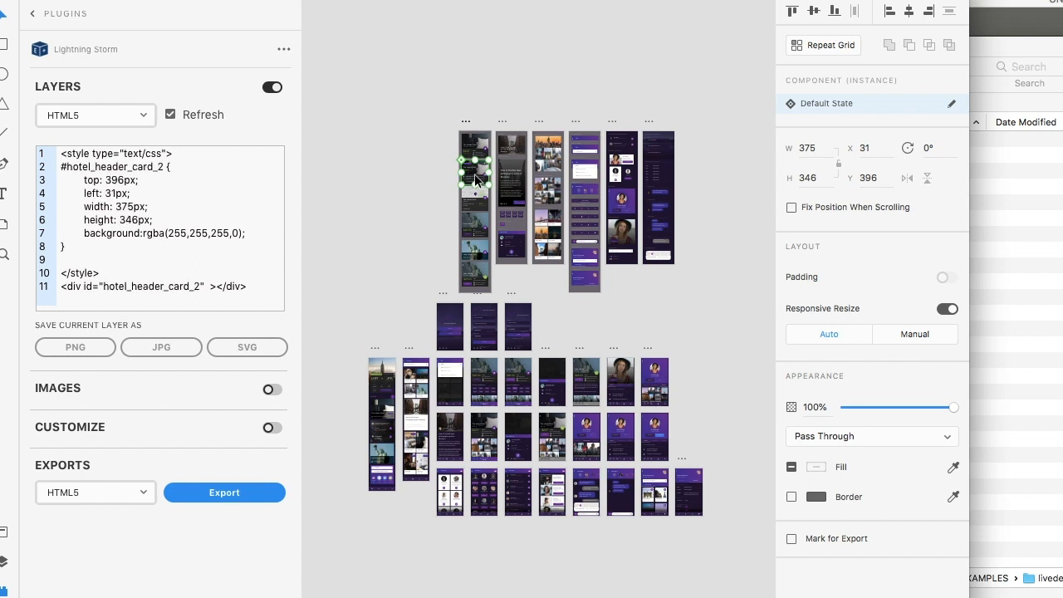
# - Export the whole design to Xcode via Lightning Storm and dismiss the Export Complete notice
pyautogui.click(475, 226)
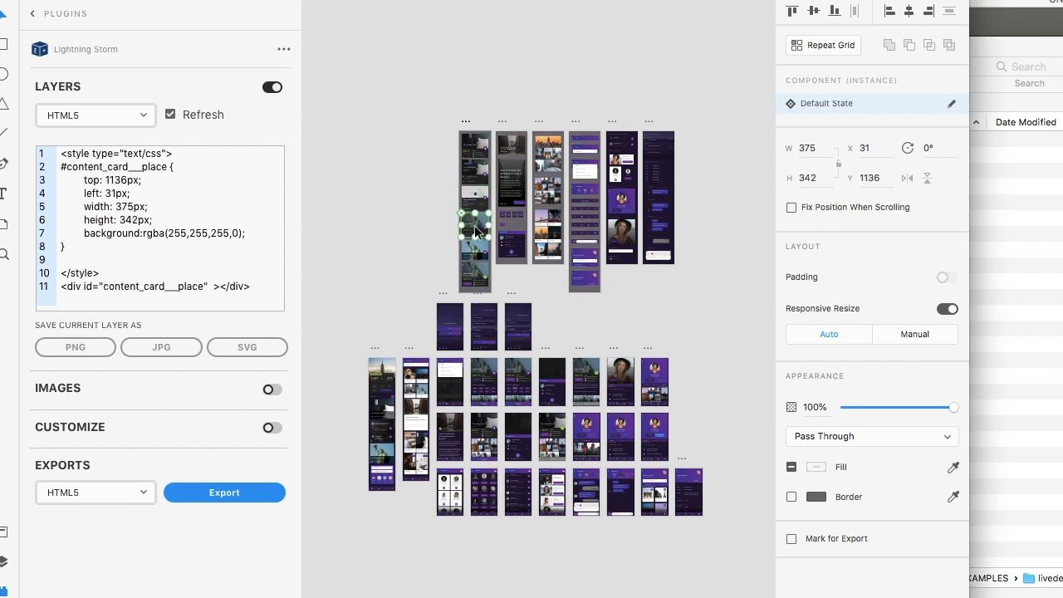
pyautogui.click(443, 222)
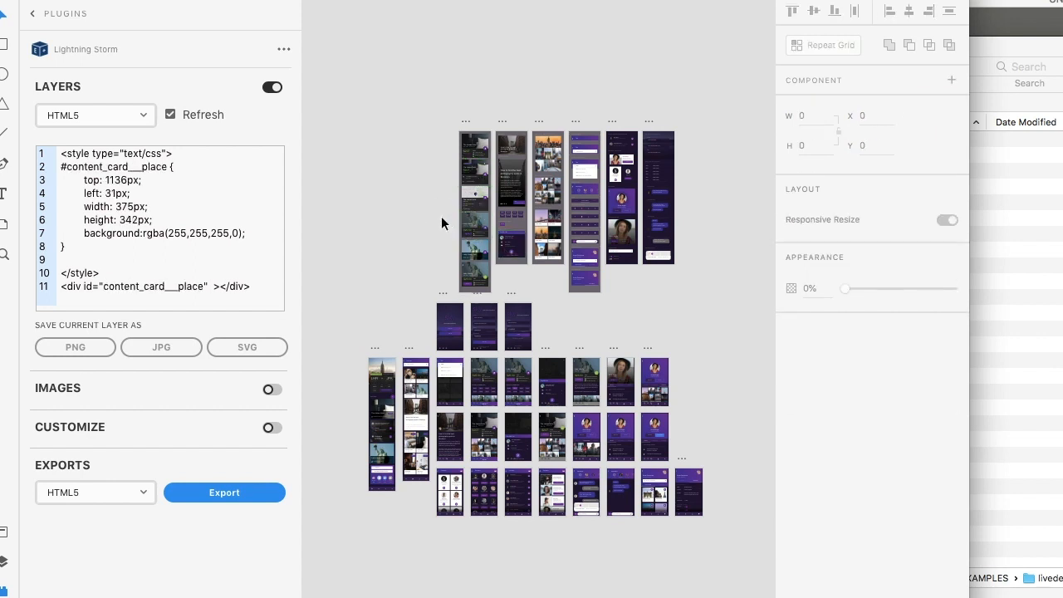
pyautogui.click(94, 492)
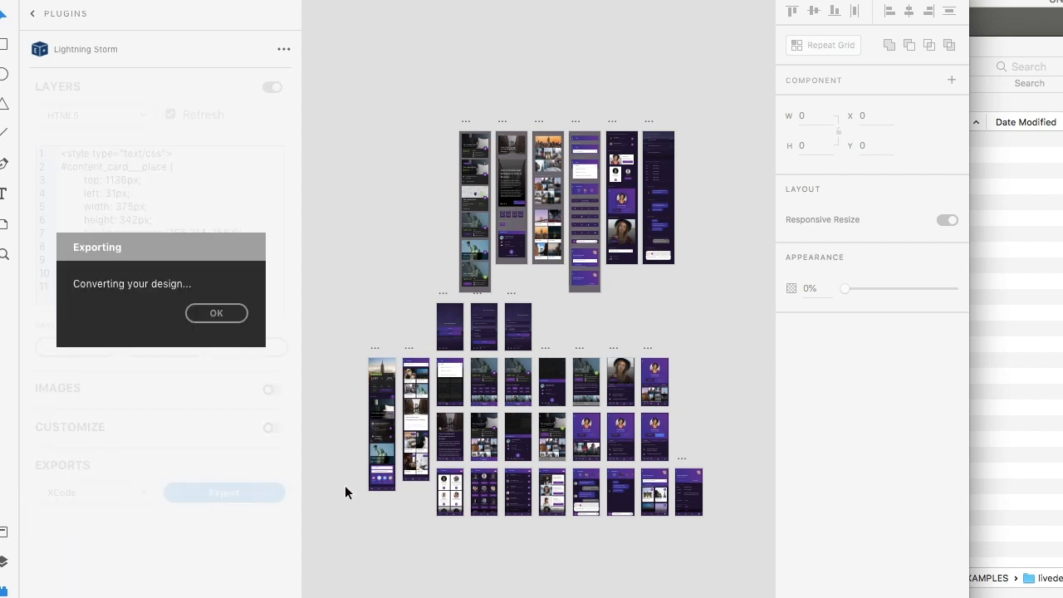
pyautogui.moveTo(397, 243)
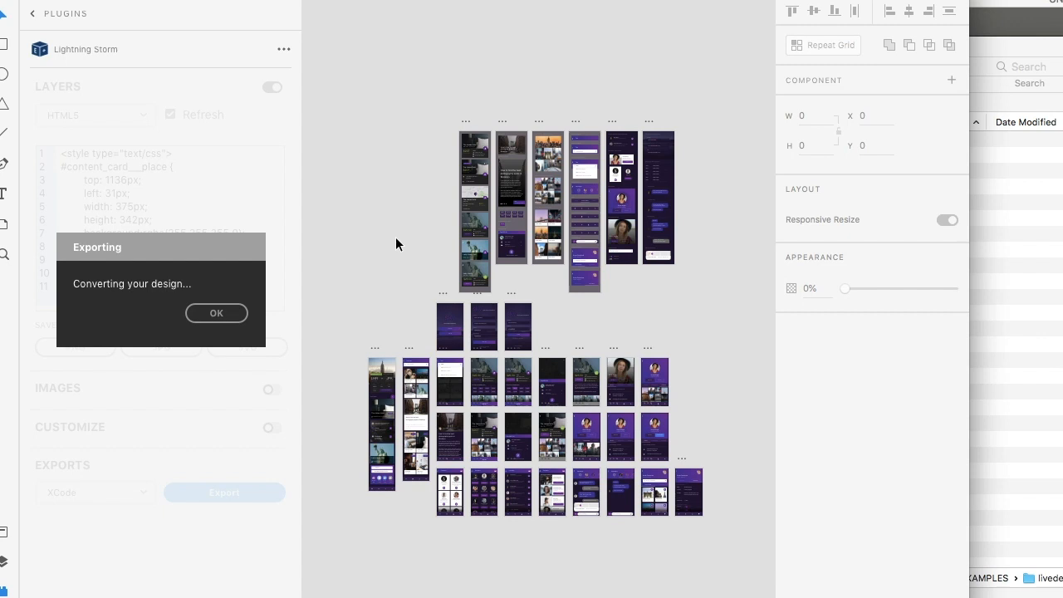
pyautogui.click(216, 313)
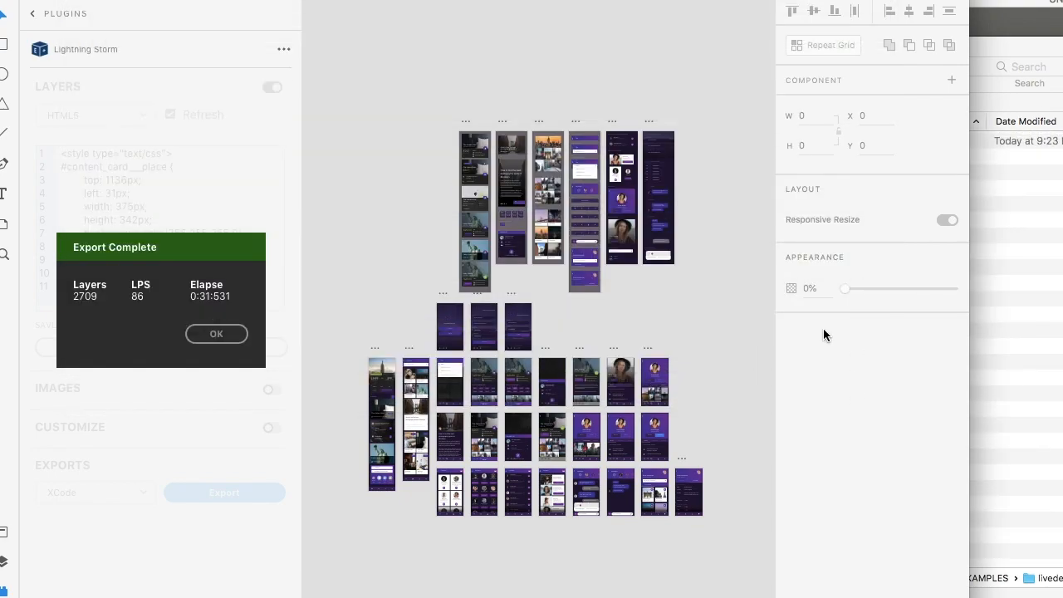
pyautogui.click(216, 333)
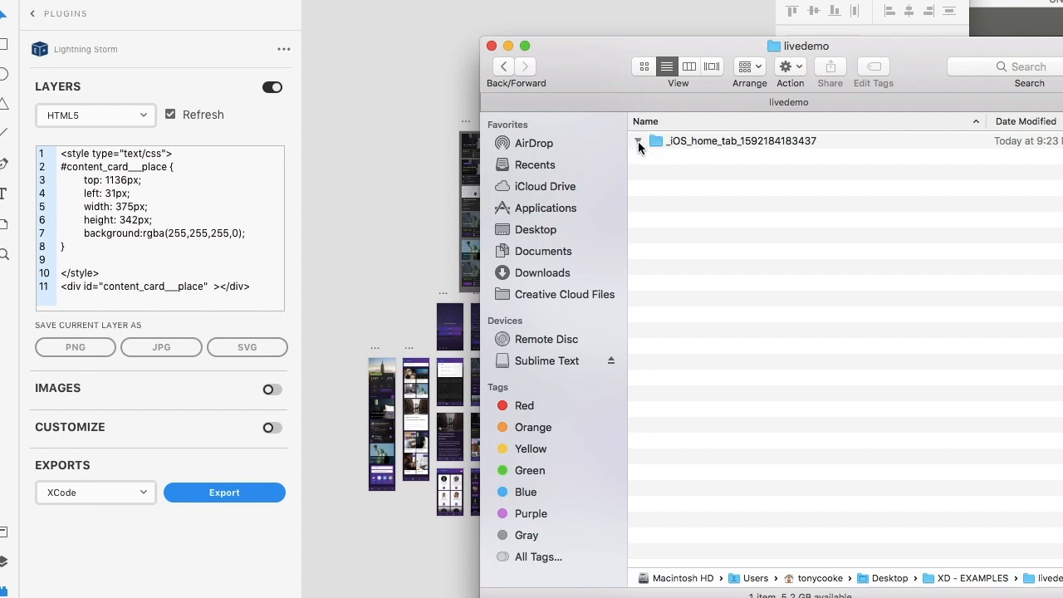
# - Expand the _iOS_home_tab folder and open home_tab.xcodeproj in Xcode
pyautogui.click(639, 141)
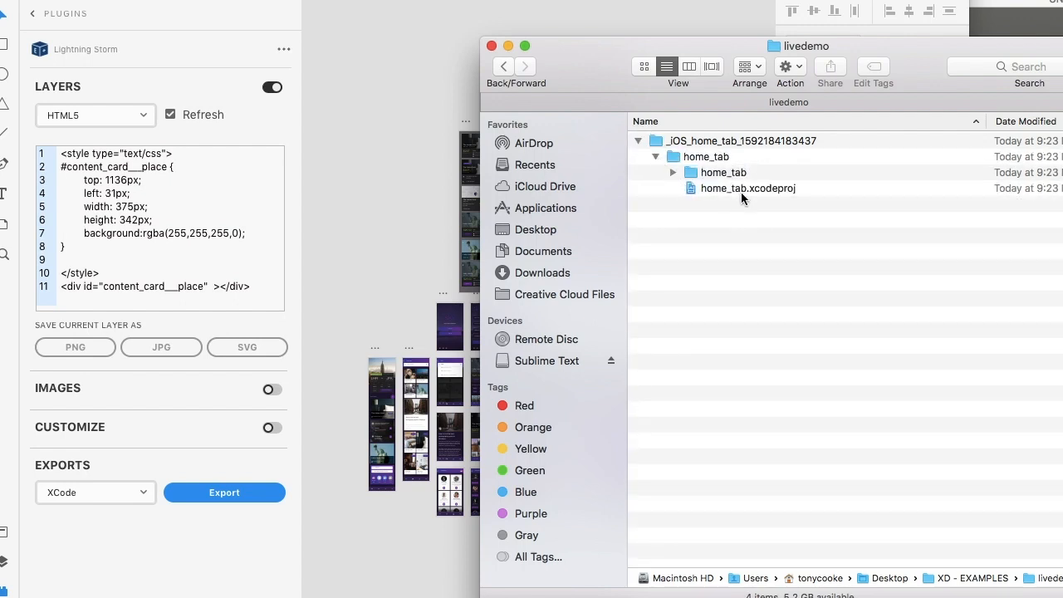
pyautogui.click(747, 188)
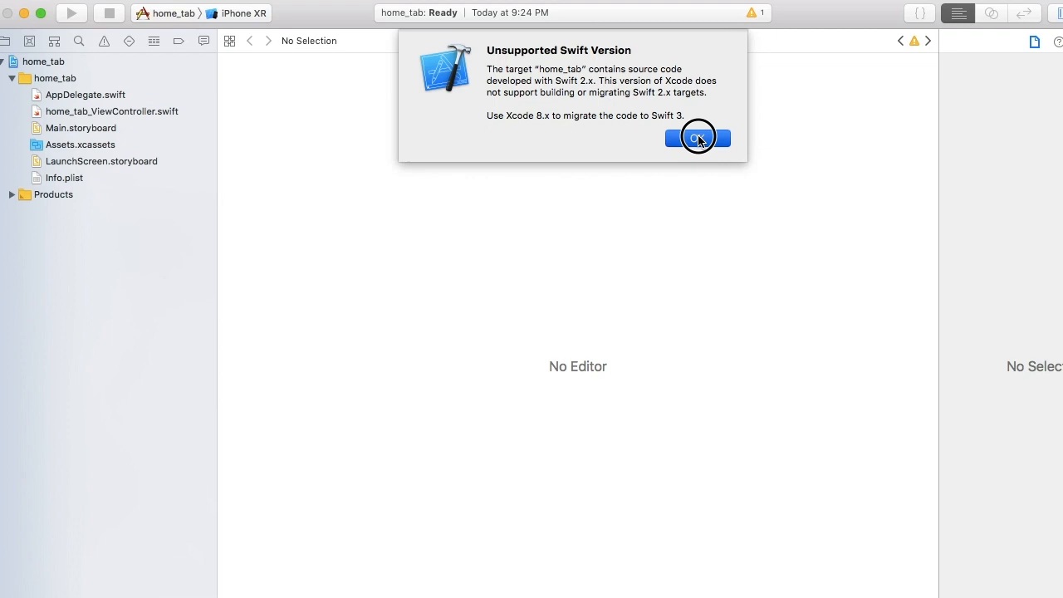
# - Dismiss the Swift version alert and apply Xcode's recommended project setting changes
pyautogui.click(698, 138)
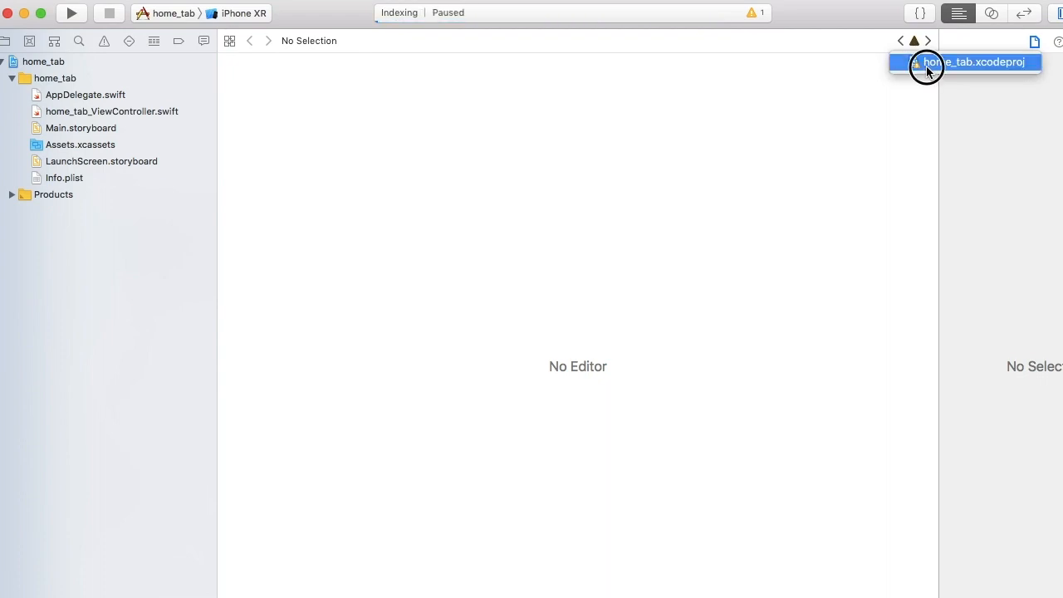
pyautogui.click(978, 62)
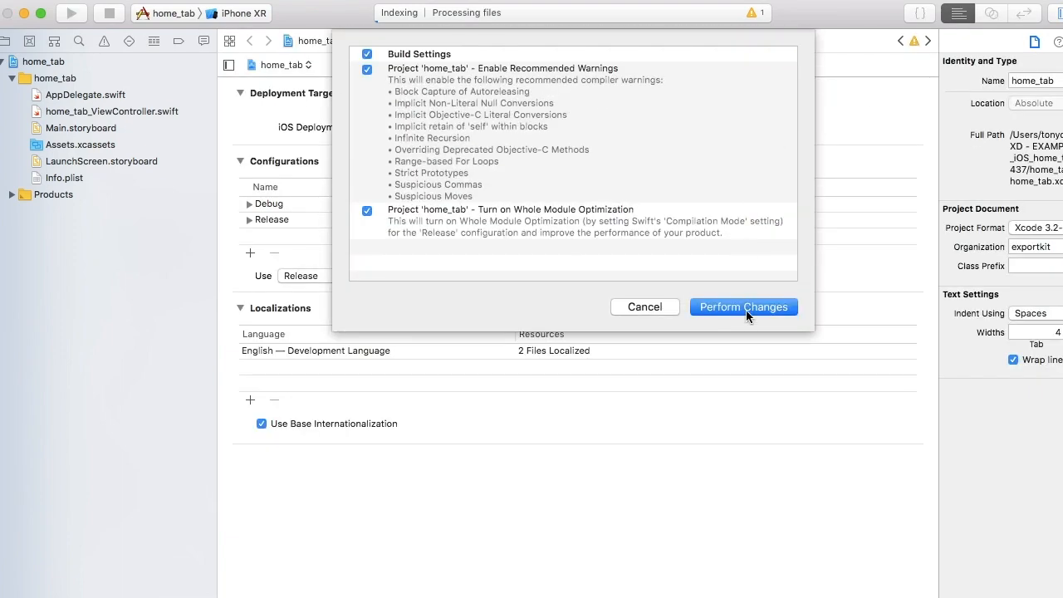
pyautogui.click(743, 307)
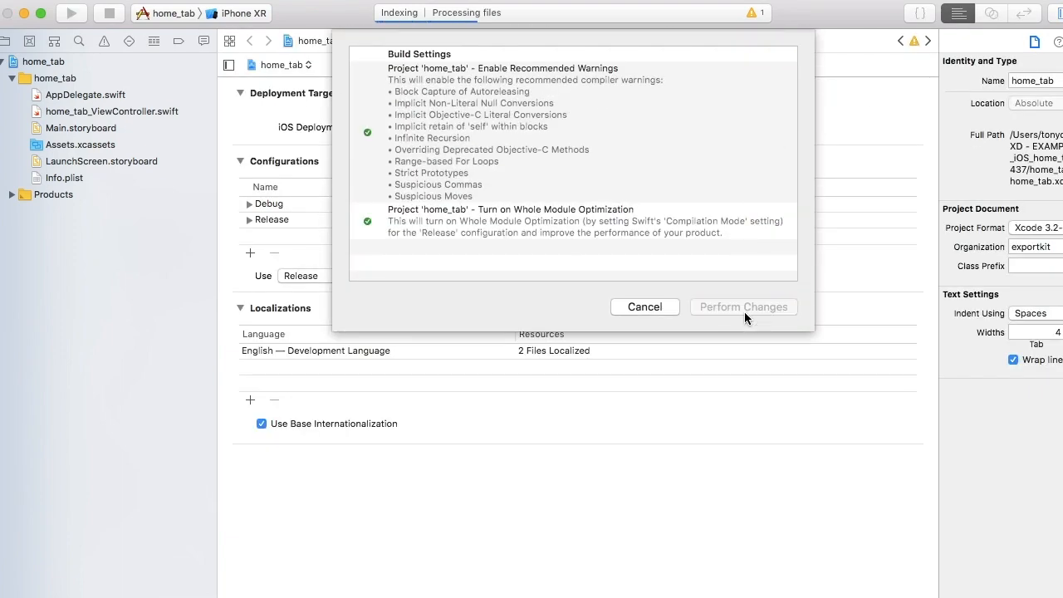
pyautogui.click(744, 307)
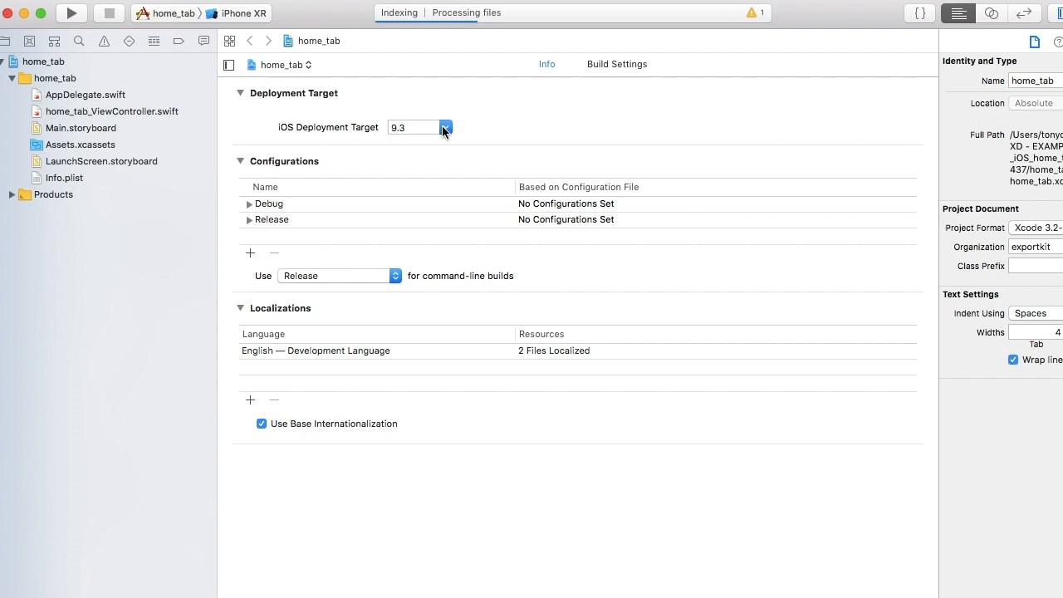
# - Set the iOS deployment target to 12.0 and open Main.storyboard
pyautogui.click(445, 127)
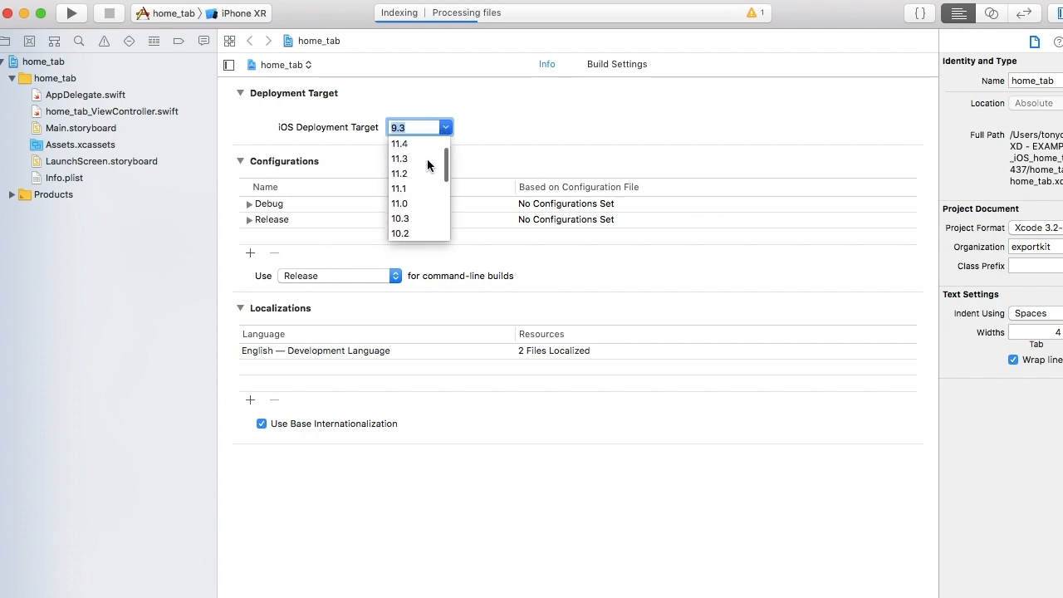
pyautogui.click(401, 129)
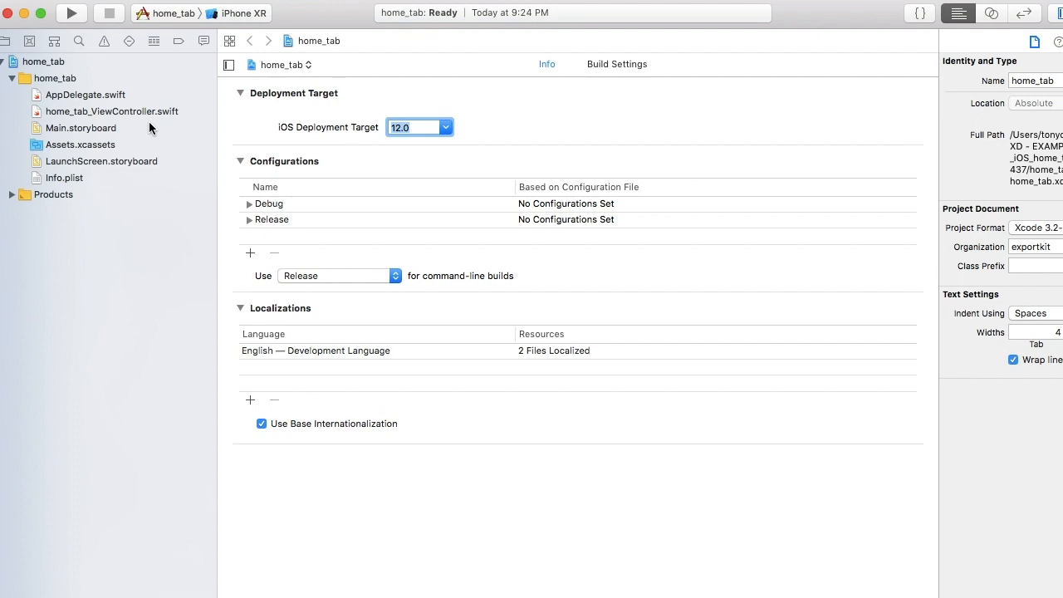
pyautogui.click(81, 127)
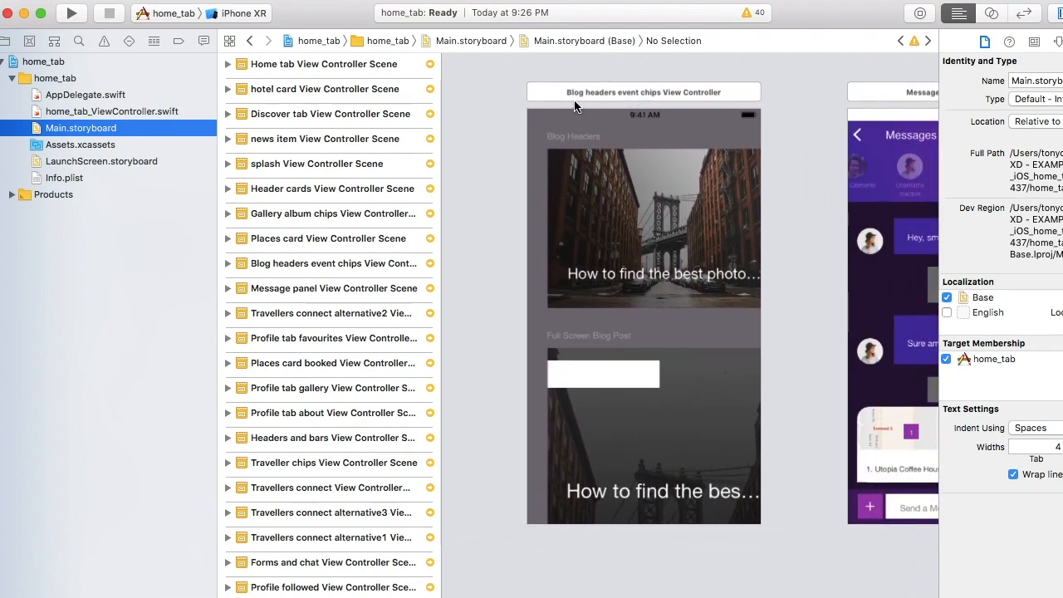
pyautogui.moveTo(638, 288)
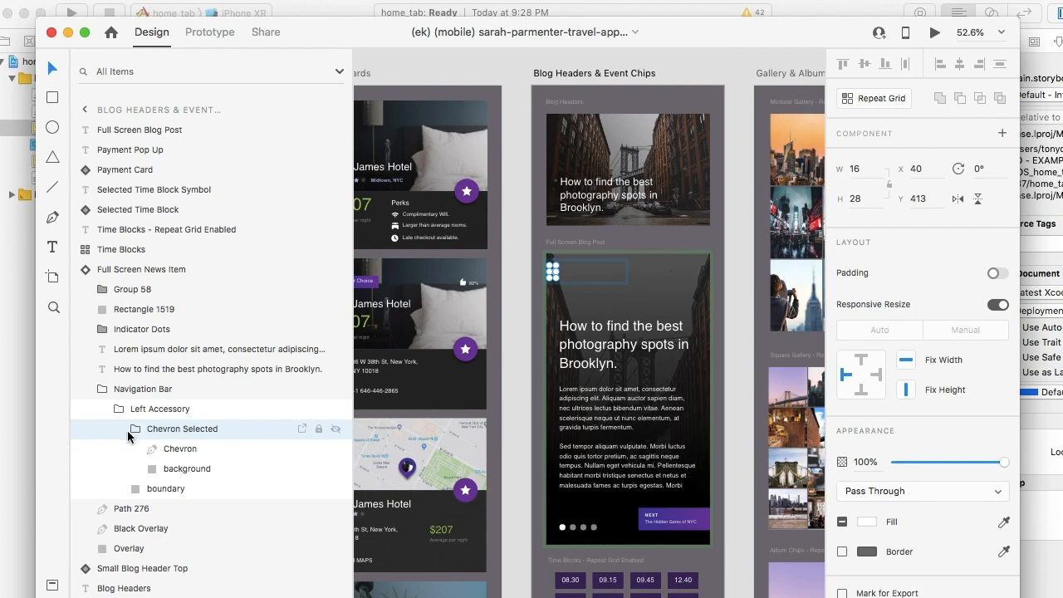
# - Rename the Navigation Bar's Left Accessory layer to ${img}
pyautogui.click(118, 428)
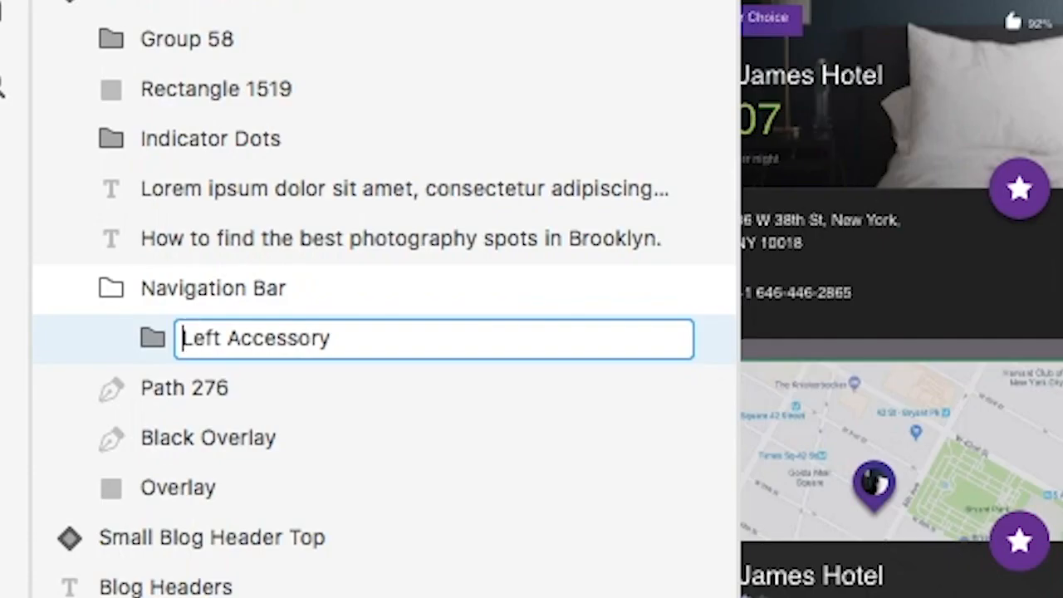
pyautogui.write('${img}')
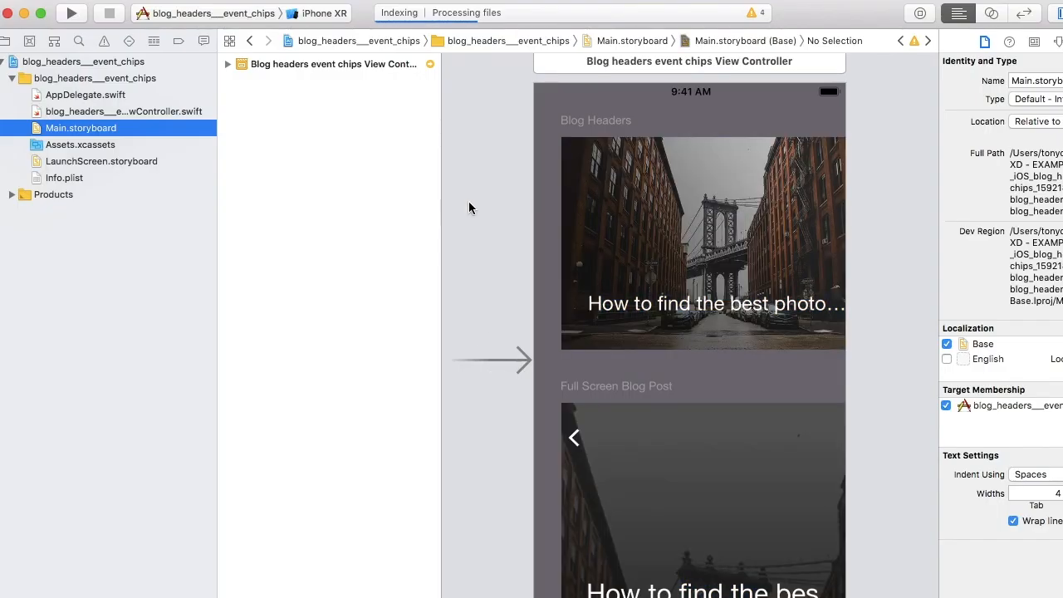
# - Select the back chevron image view in the Full Screen Blog Post scene
pyautogui.click(574, 437)
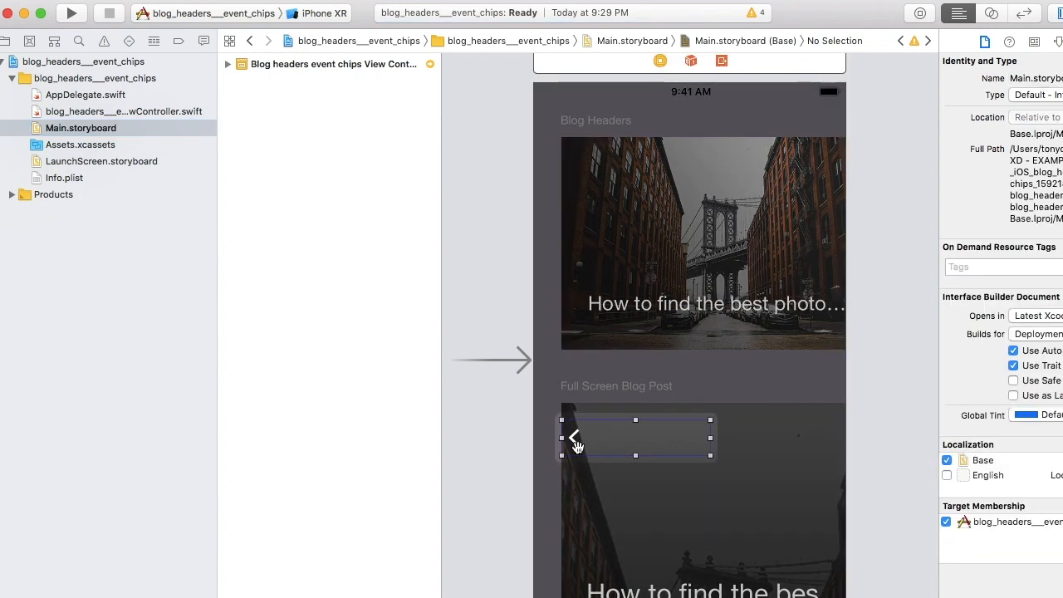